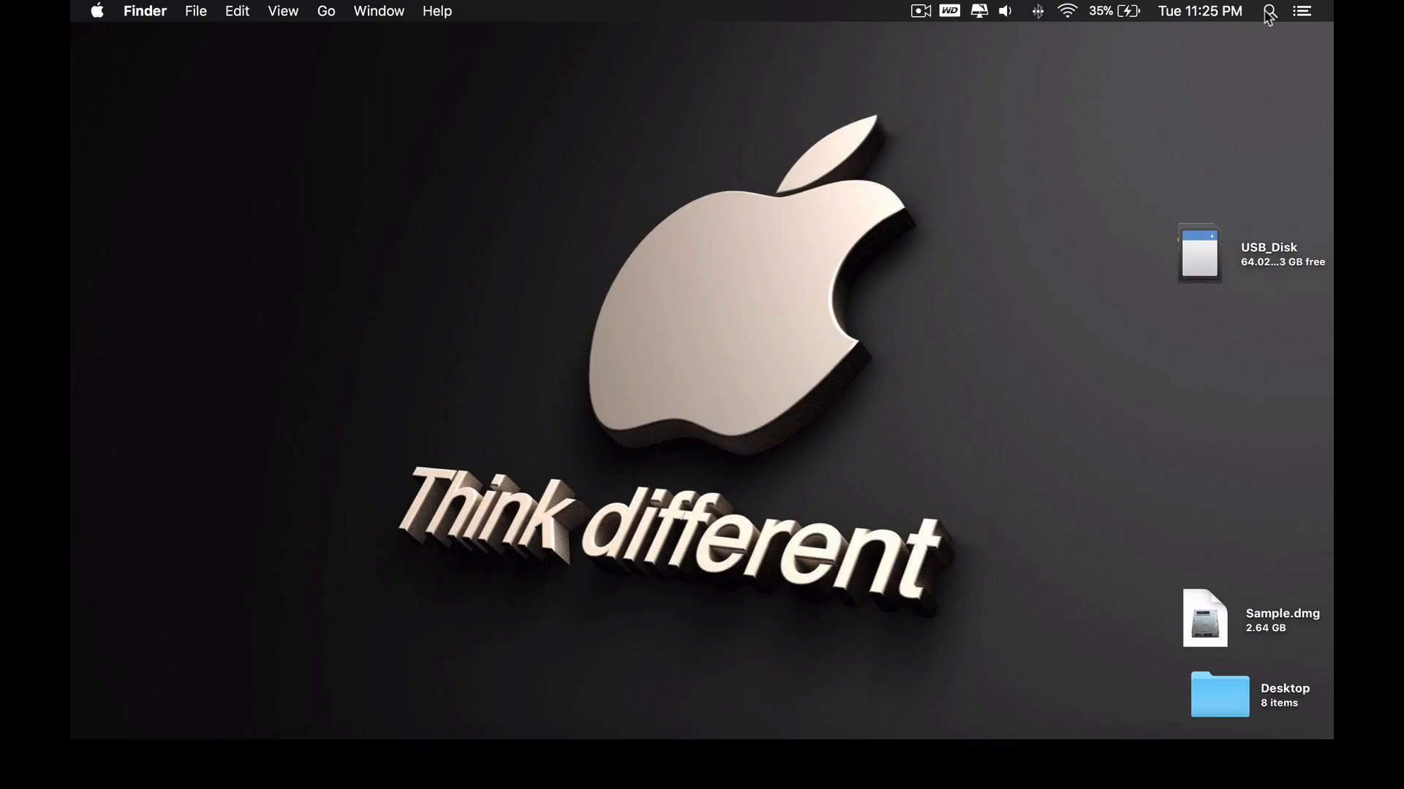
# Step: Open Disk Utility from Spotlight search to view the Mac's disks
pyautogui.click(1268, 11)
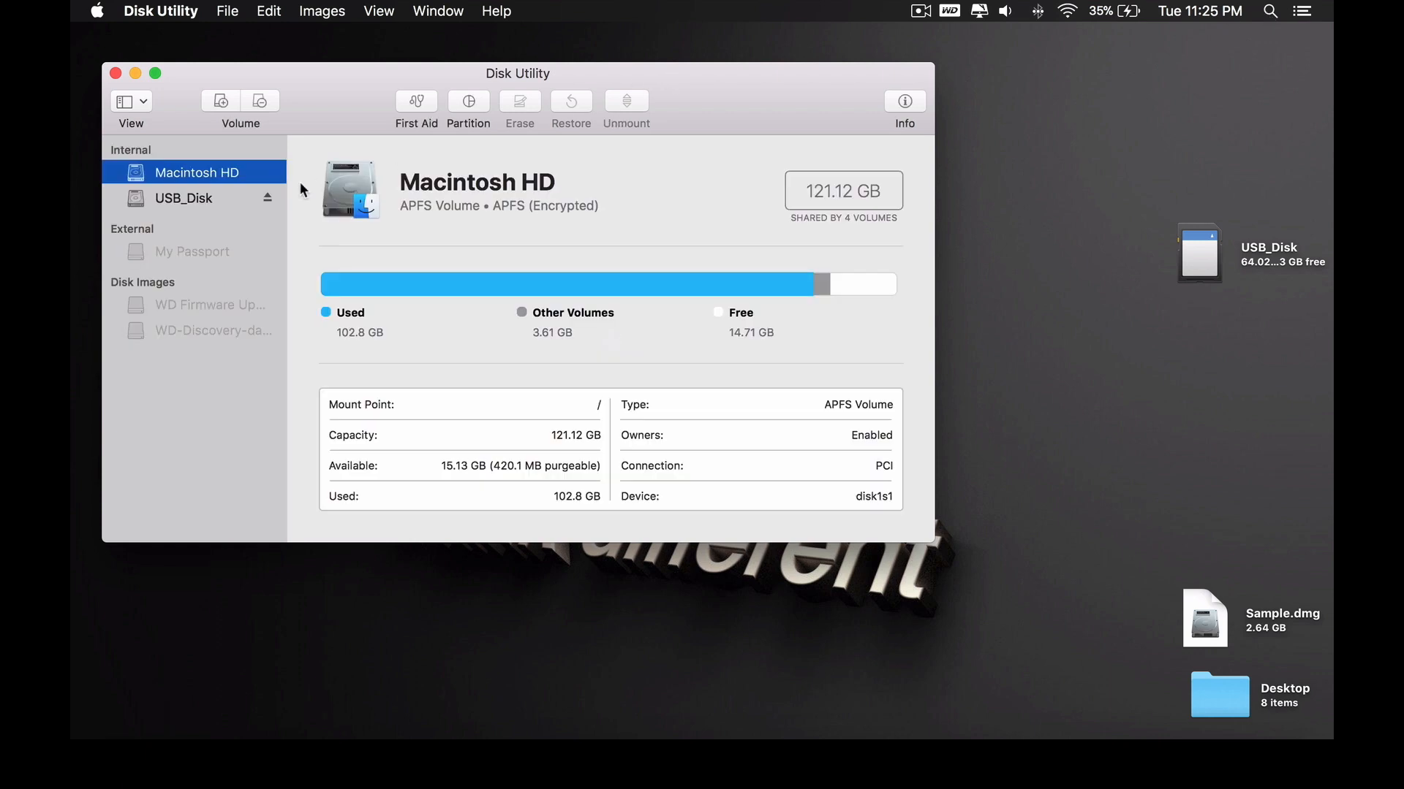
# Step: Try erasing USB_Disk, view the 'couldn't unmount' failure details, and dismiss it
pyautogui.click(184, 198)
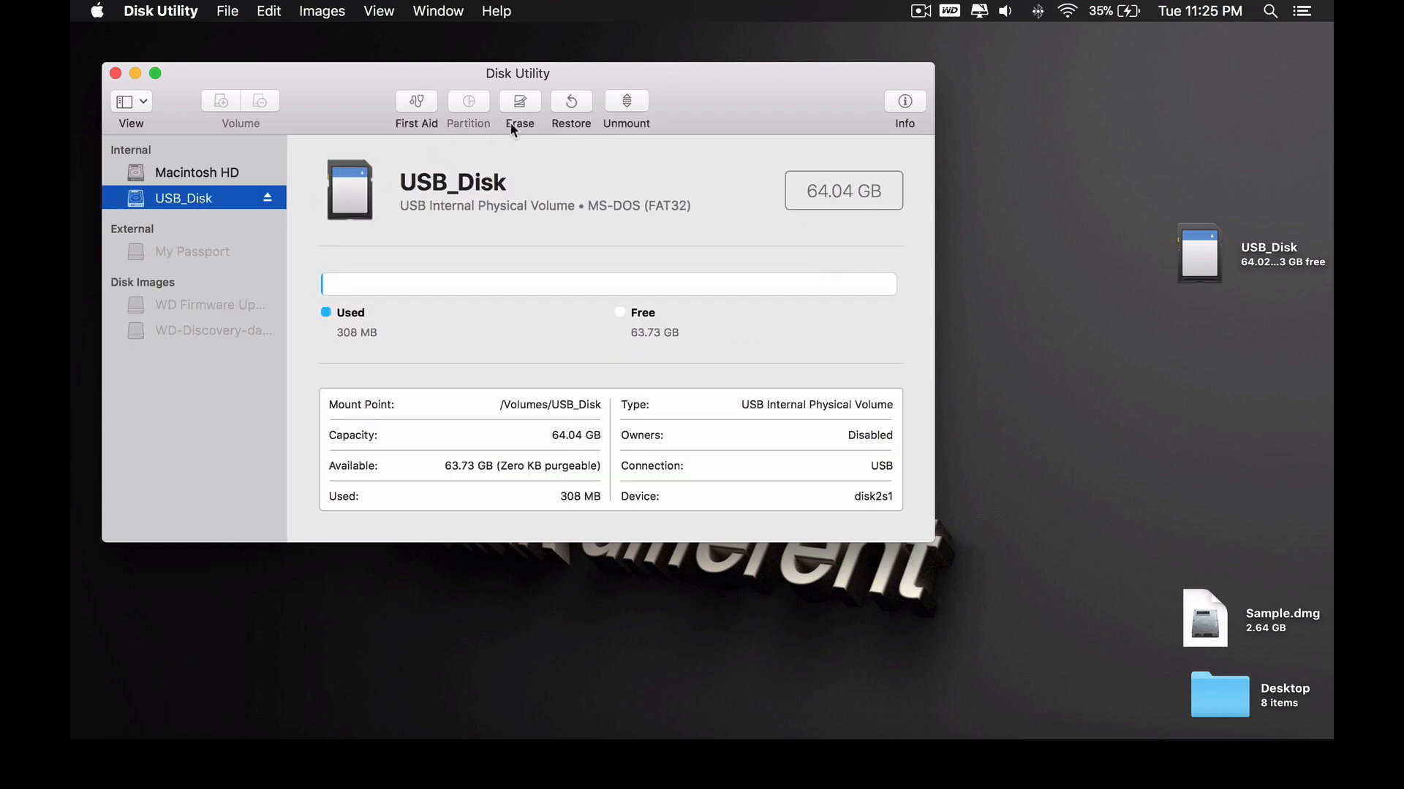
pyautogui.click(519, 105)
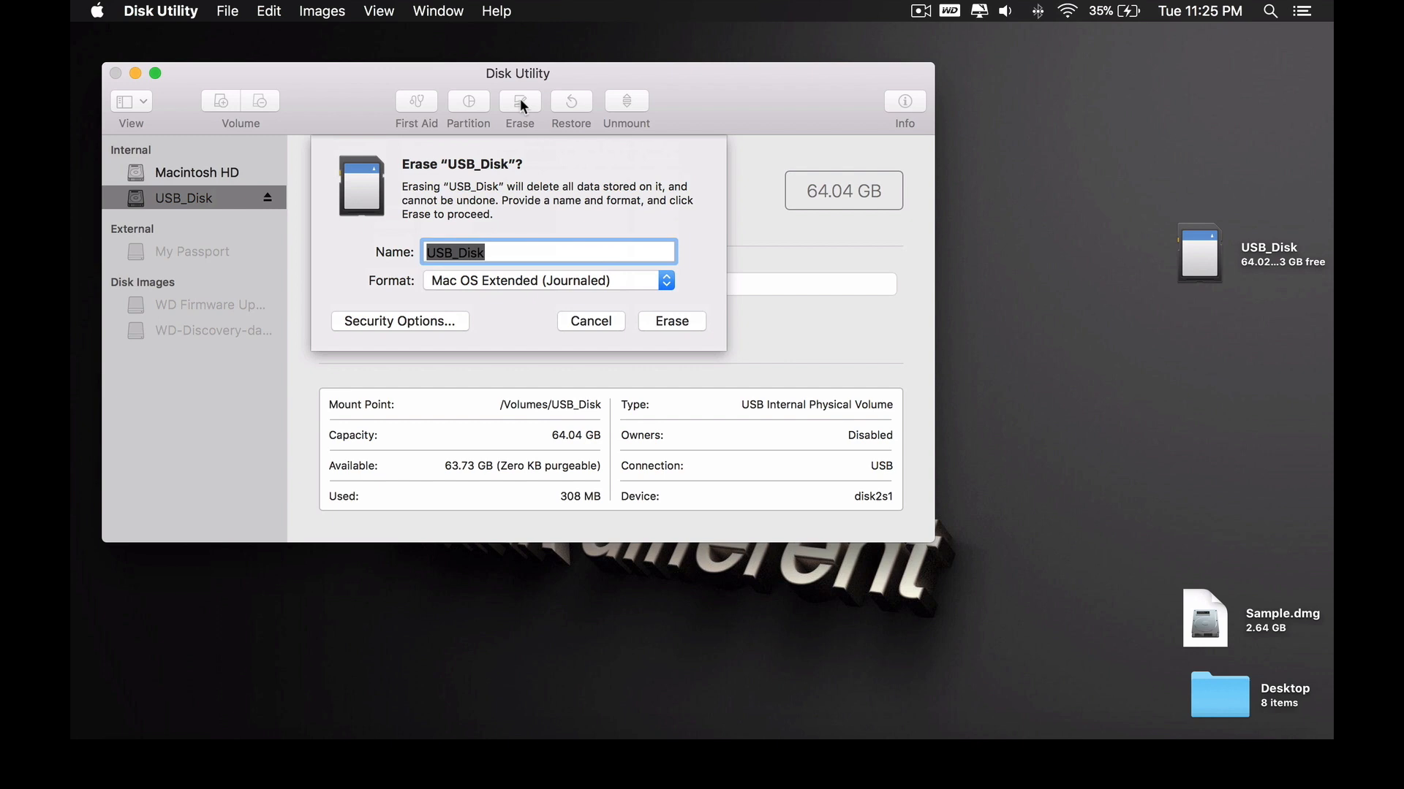
pyautogui.moveTo(666, 324)
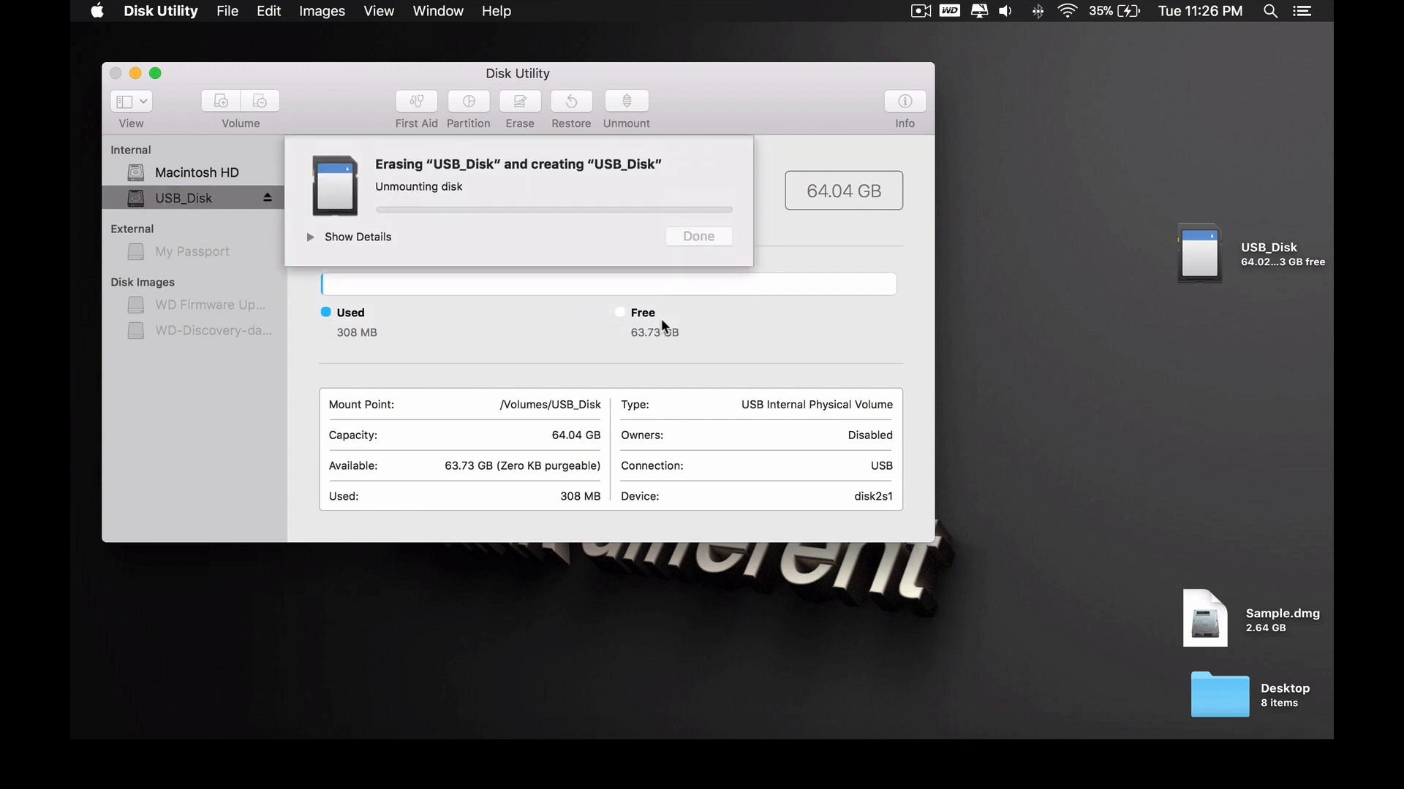
pyautogui.click(311, 236)
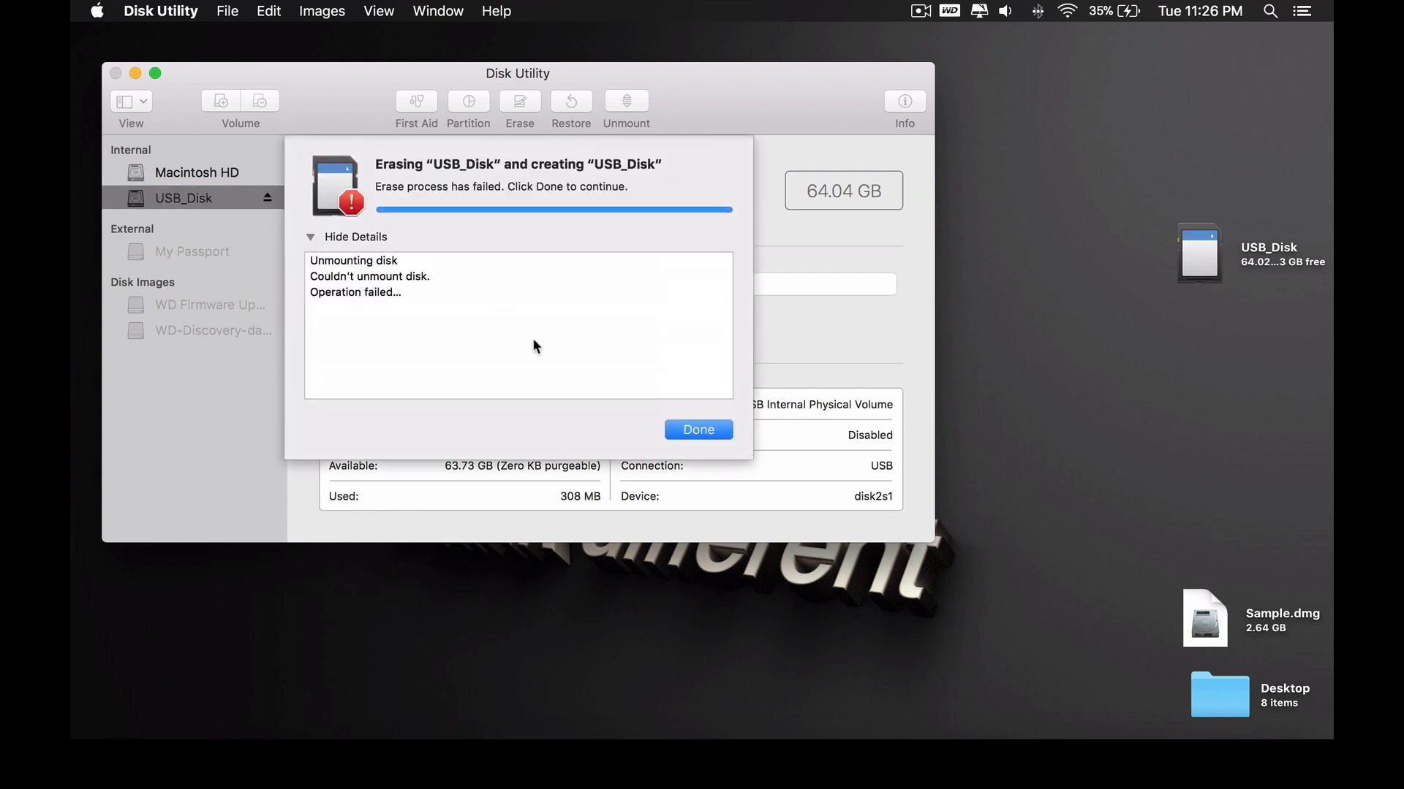
pyautogui.click(697, 429)
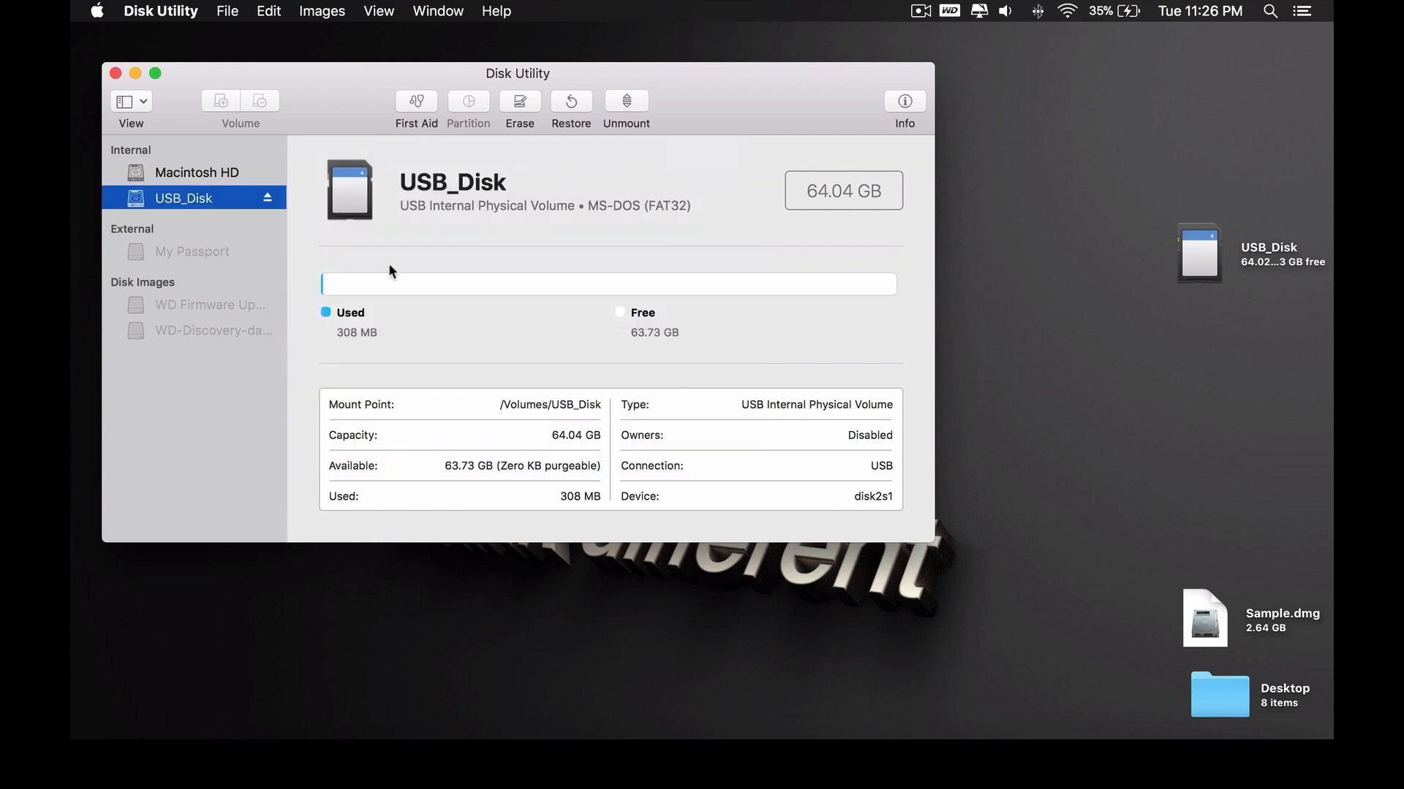
pyautogui.click(1268, 11)
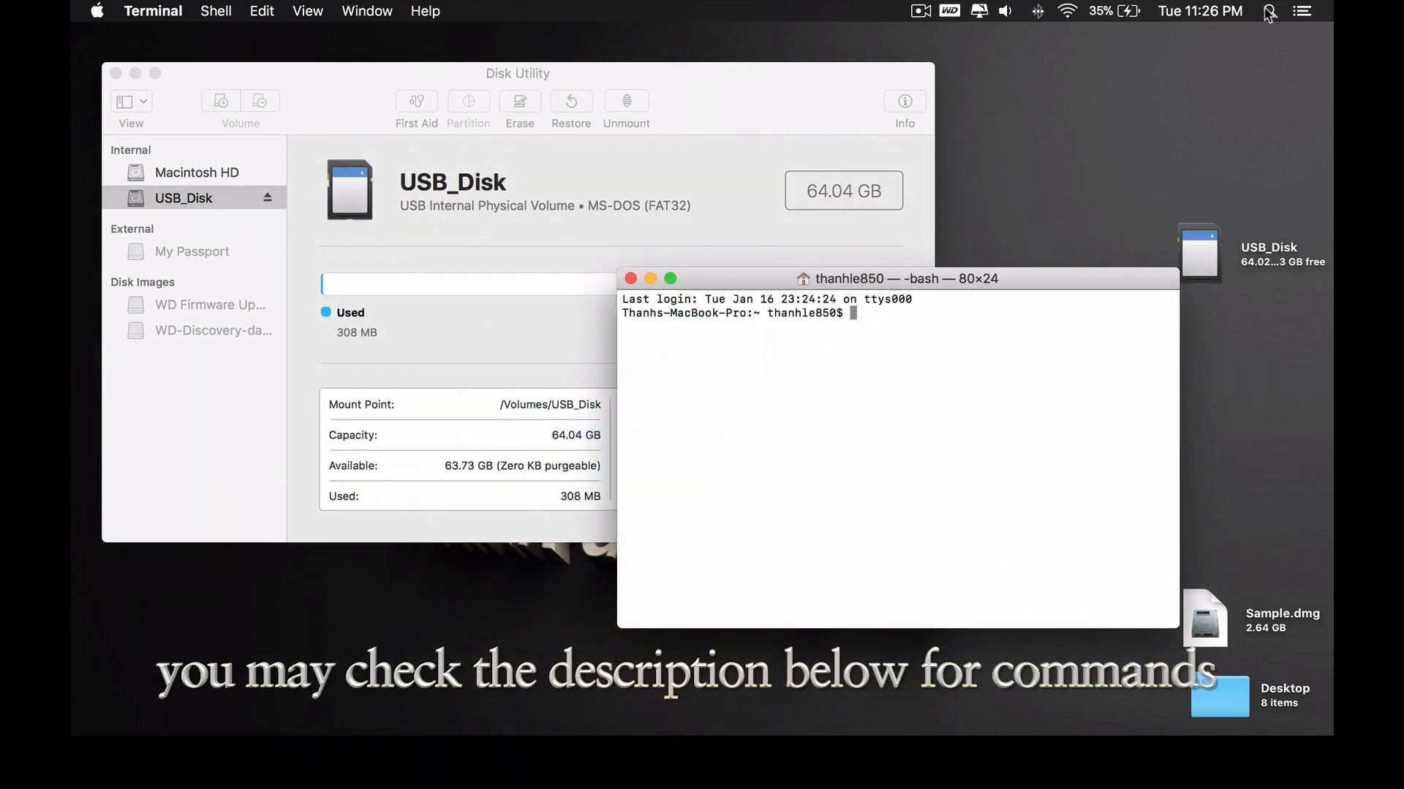
# Step: Run diskutil list and locate USB_Disk as disk2s1 on disk2
pyautogui.write('disk')
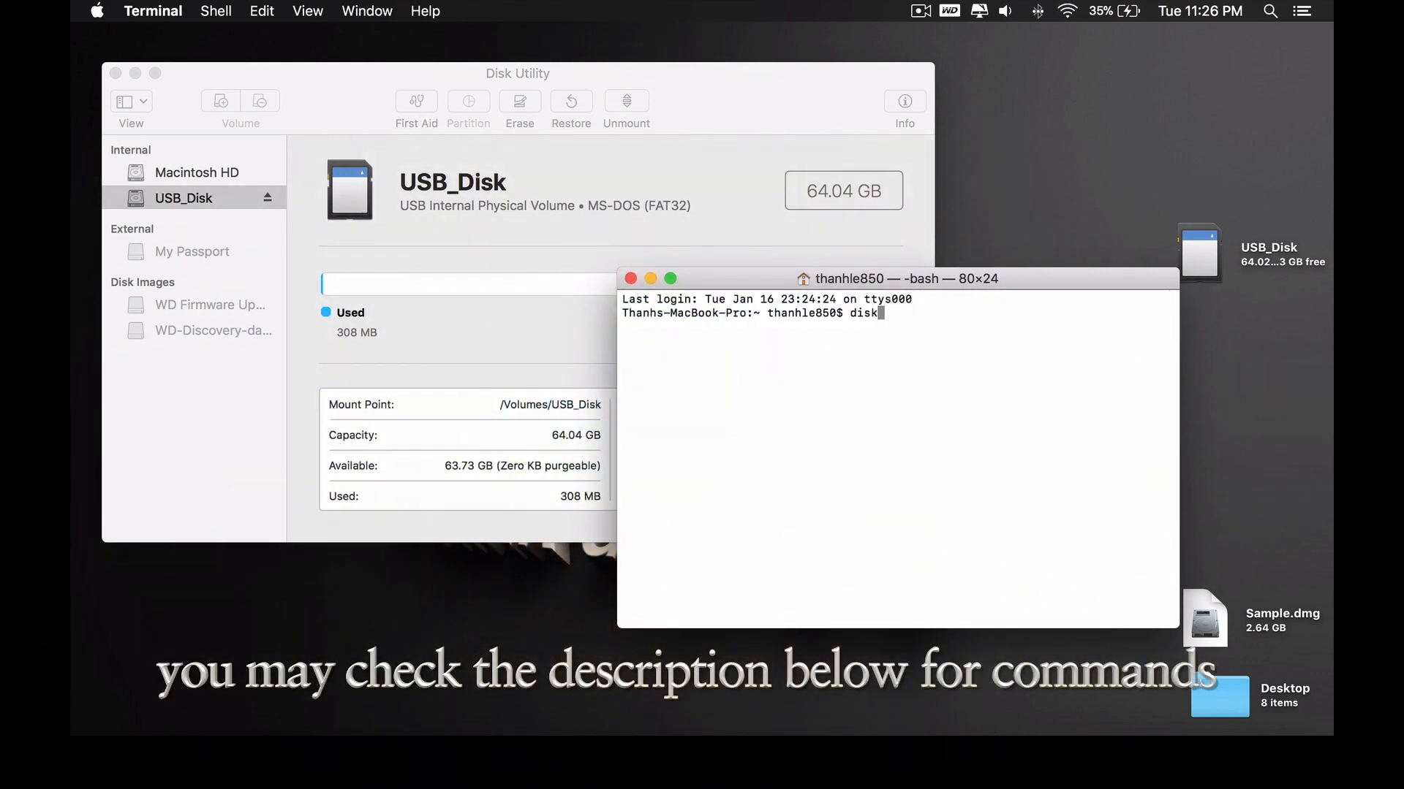
pyautogui.write('util')
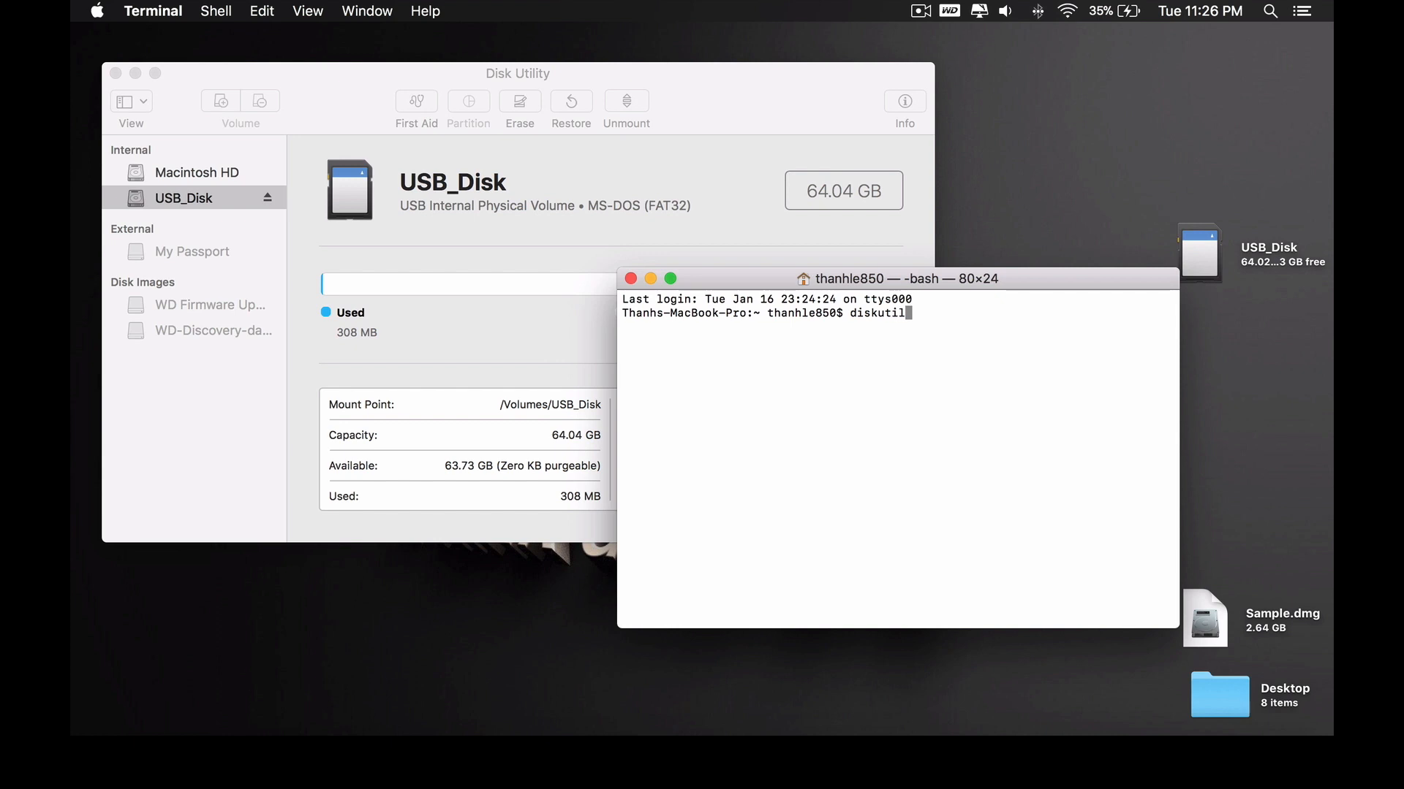
pyautogui.write('list')
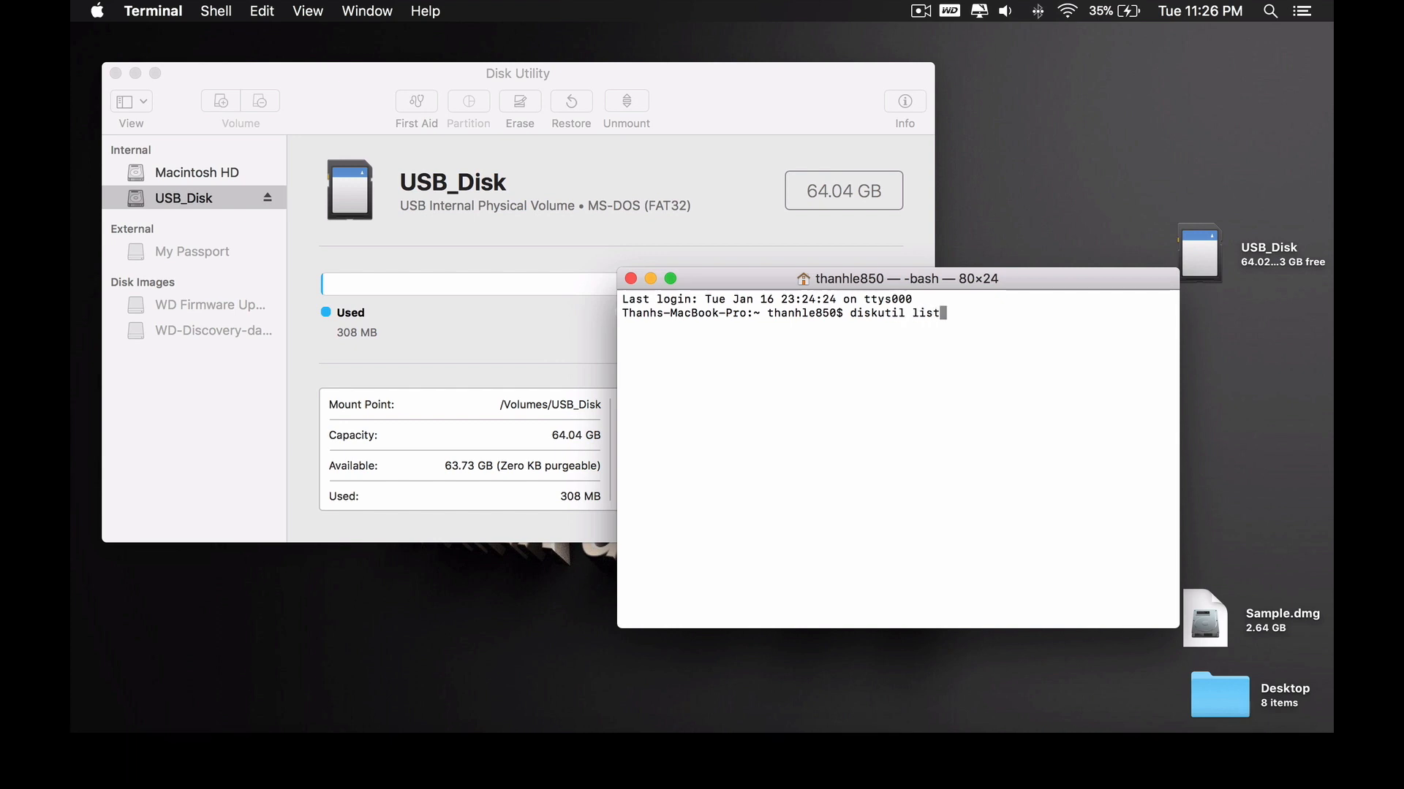
pyautogui.press('Return')
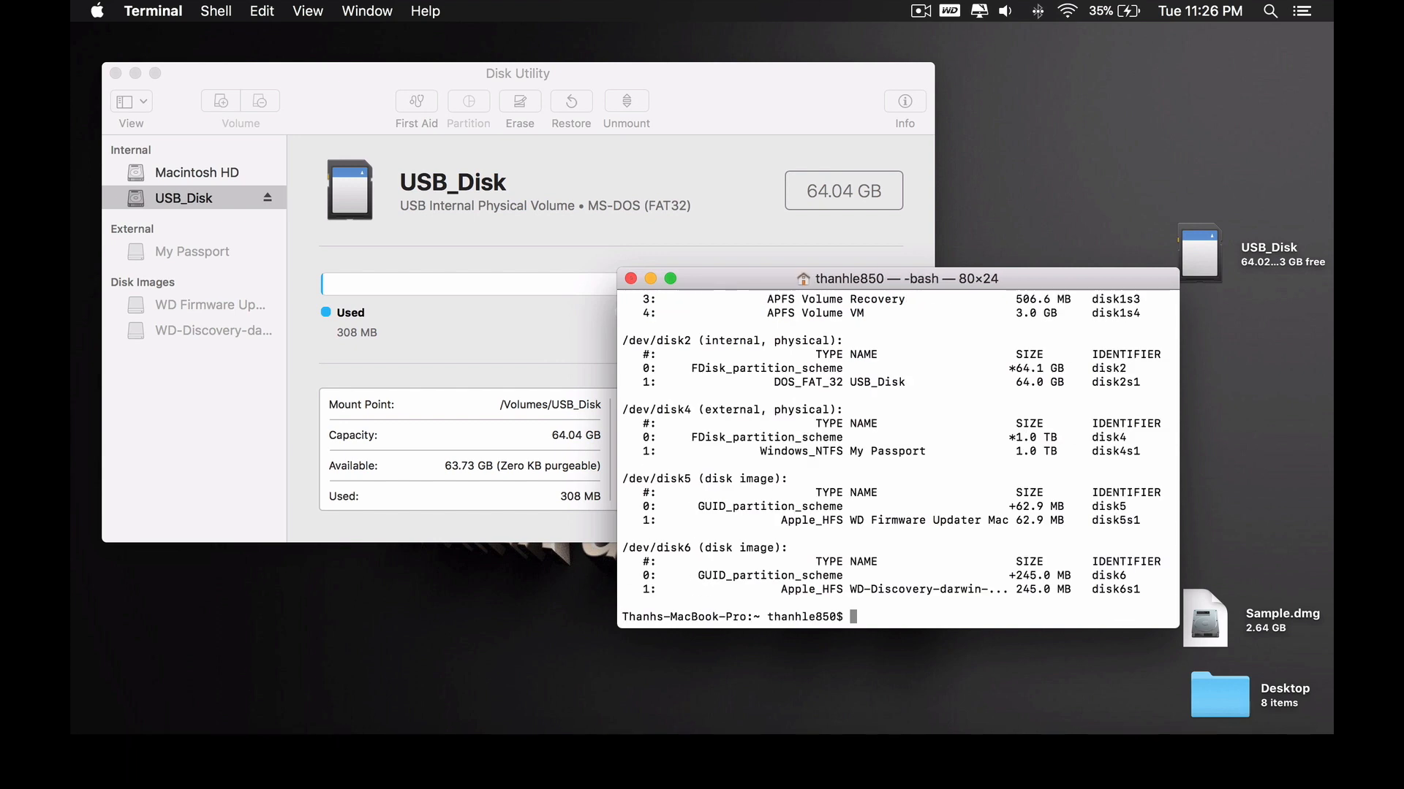
pyautogui.moveTo(882, 377)
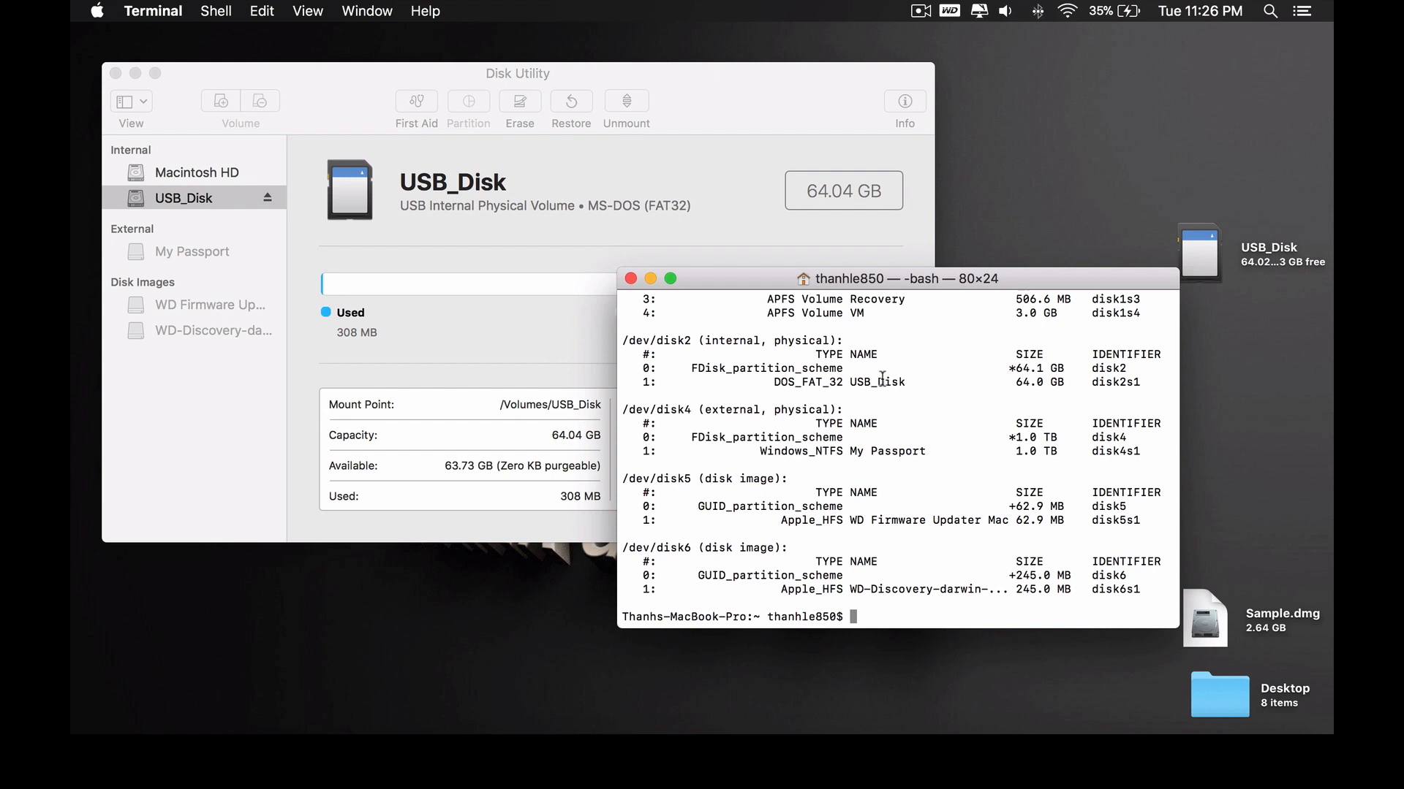
pyautogui.doubleClick(882, 382)
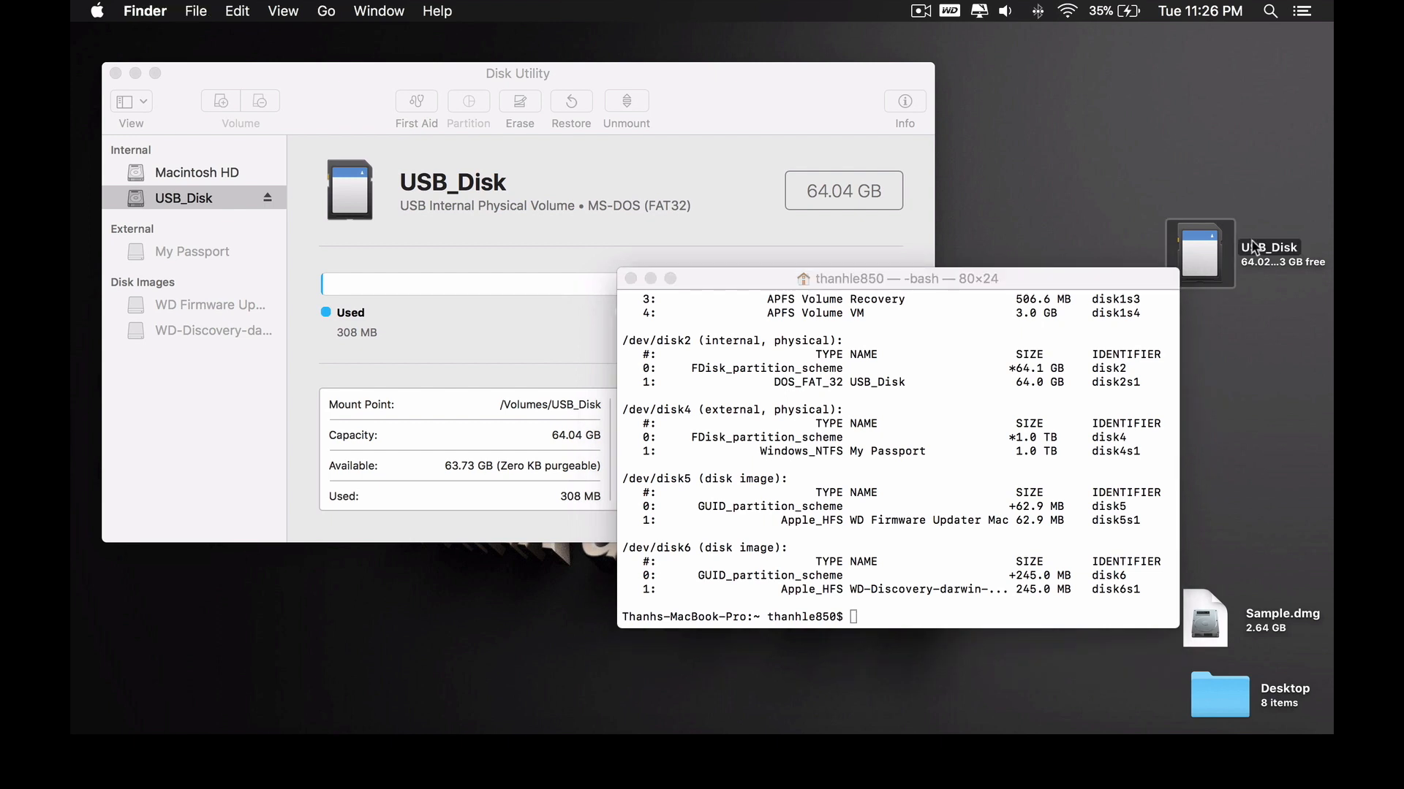
pyautogui.moveTo(756, 380)
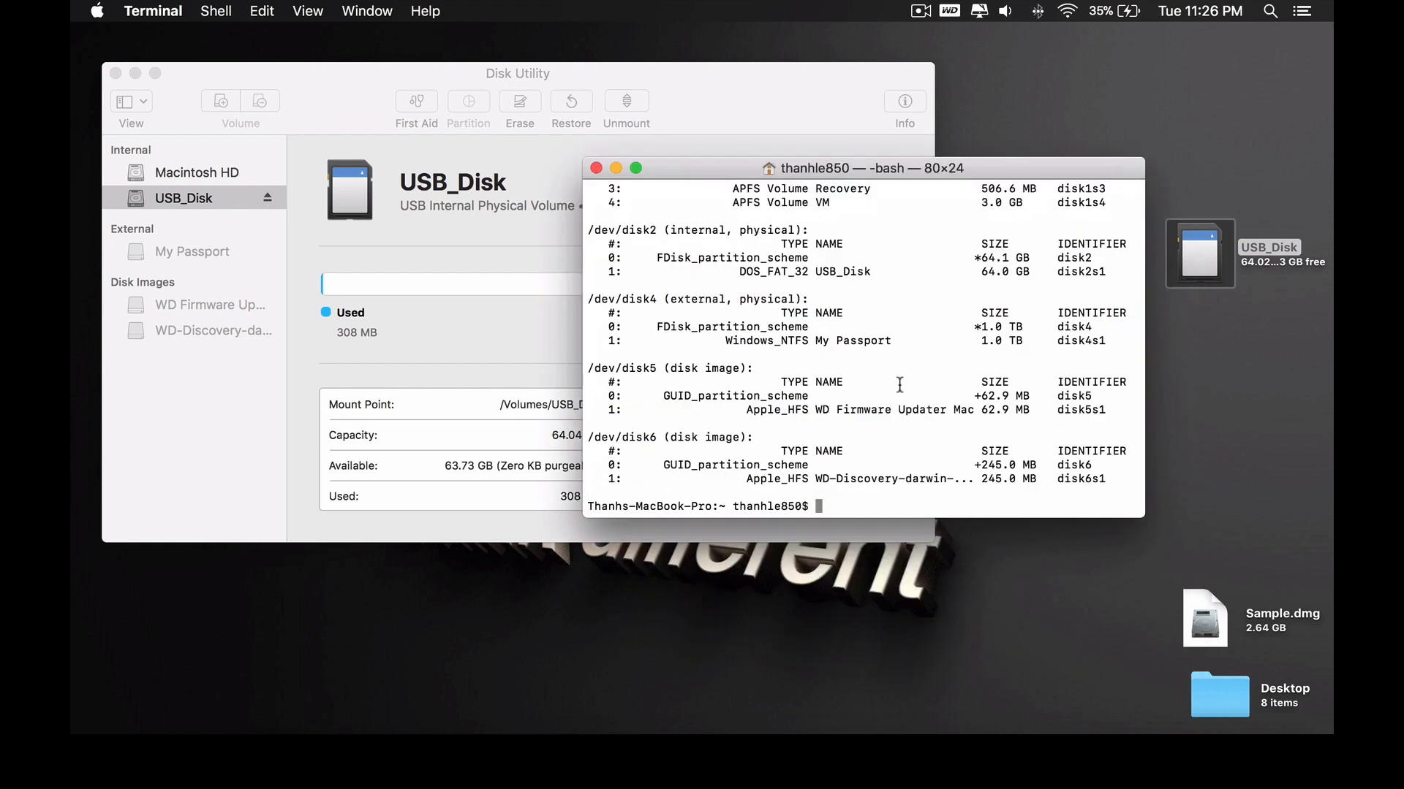
# Step: Clear the Terminal and run diskutil unmountDisk force /dev/disk2
pyautogui.write('clear')
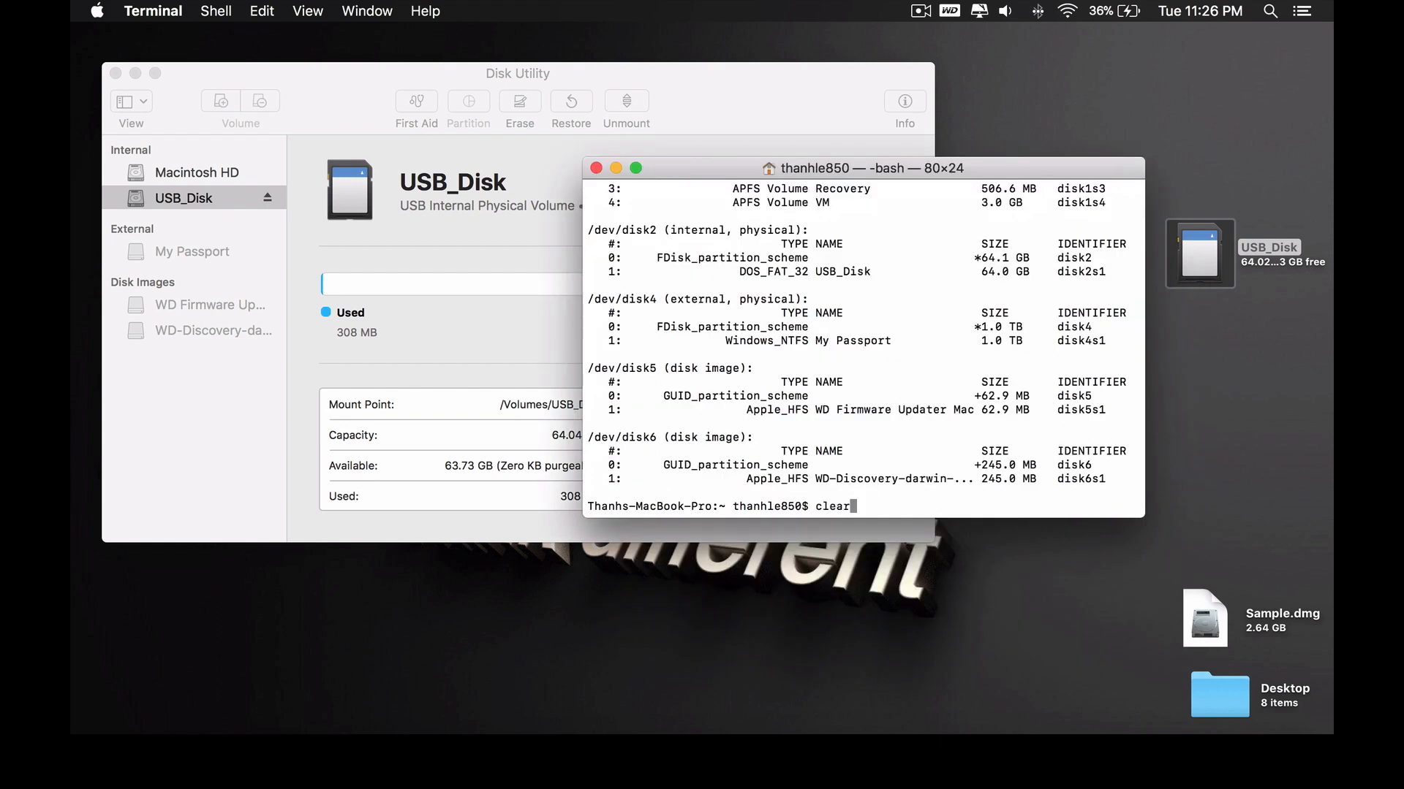
pyautogui.press('Return')
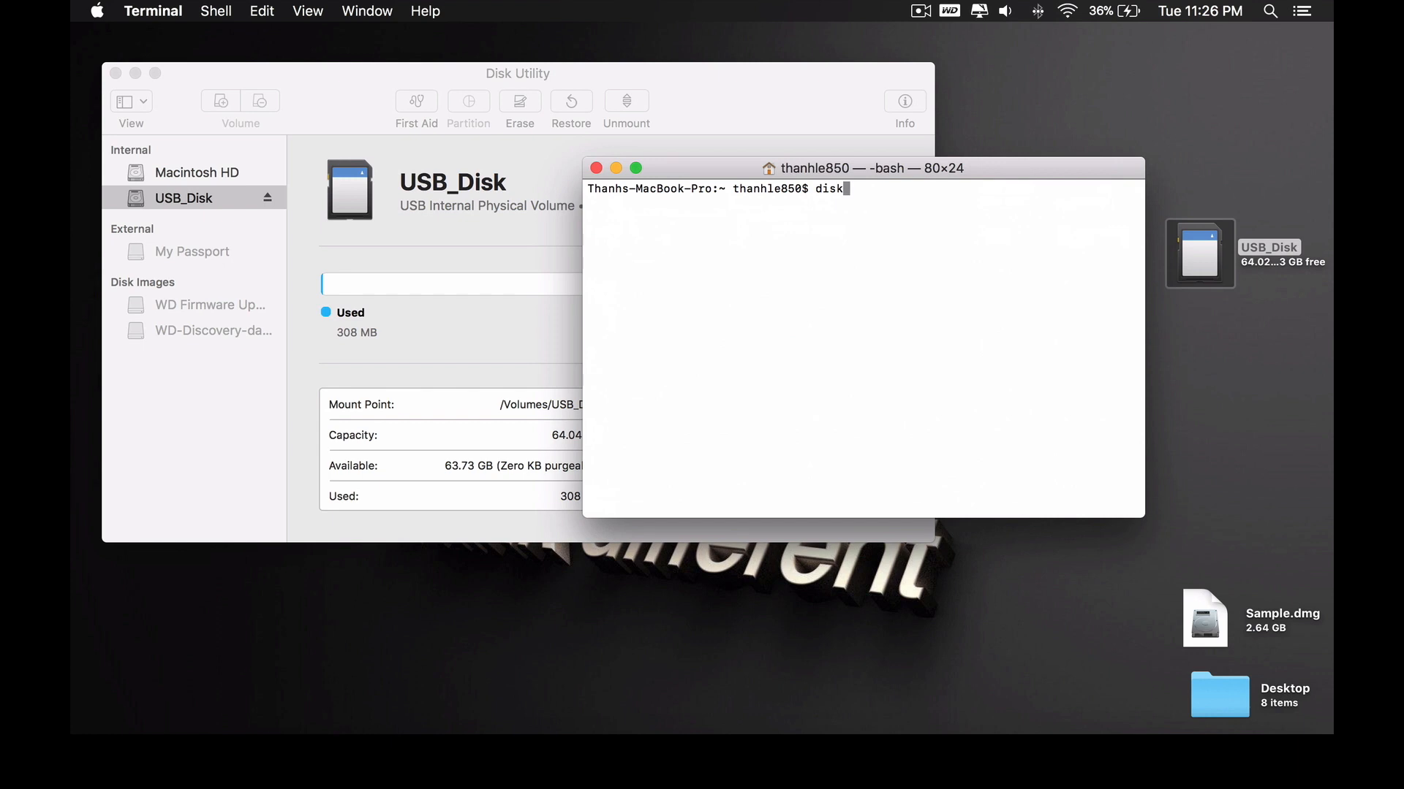
pyautogui.write('util')
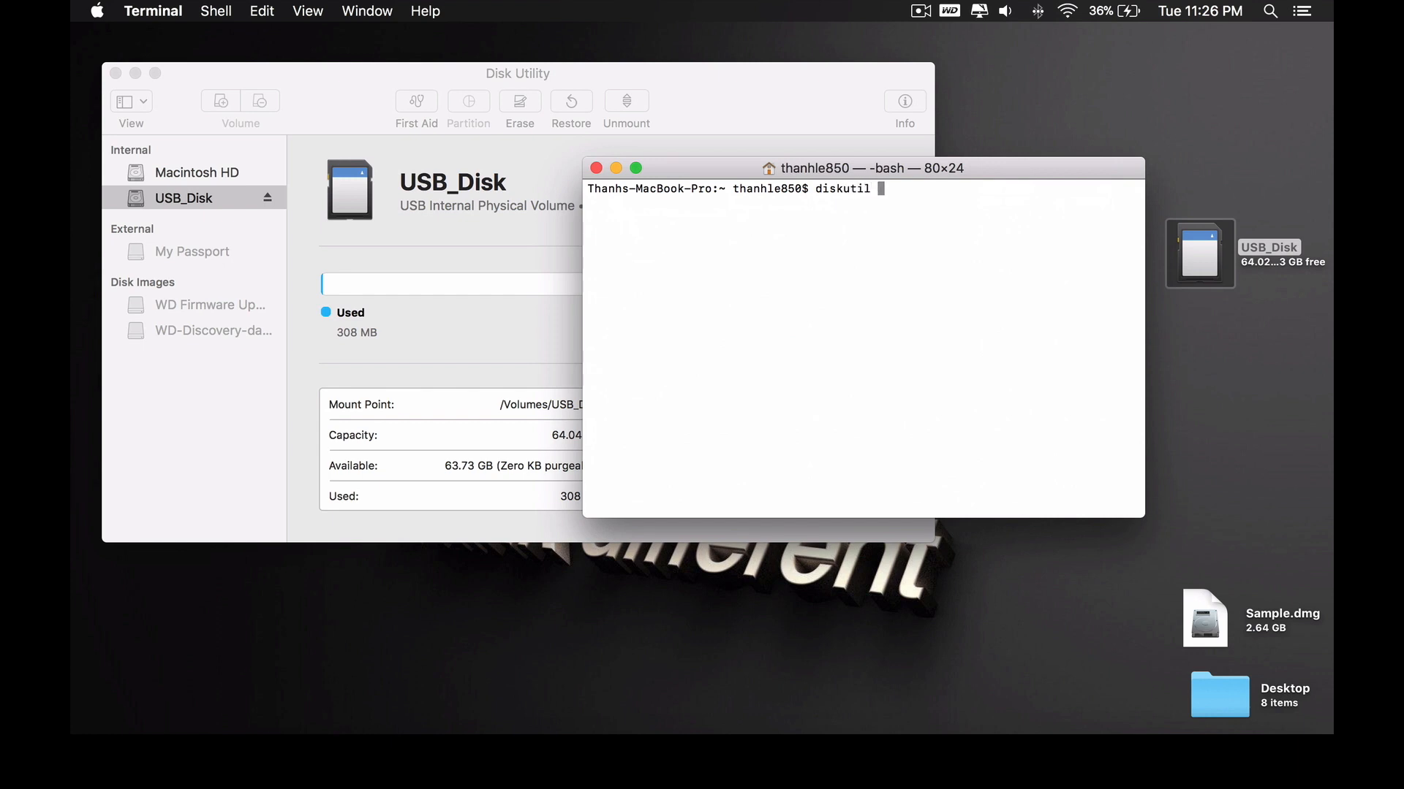
pyautogui.write('unmountDisk F')
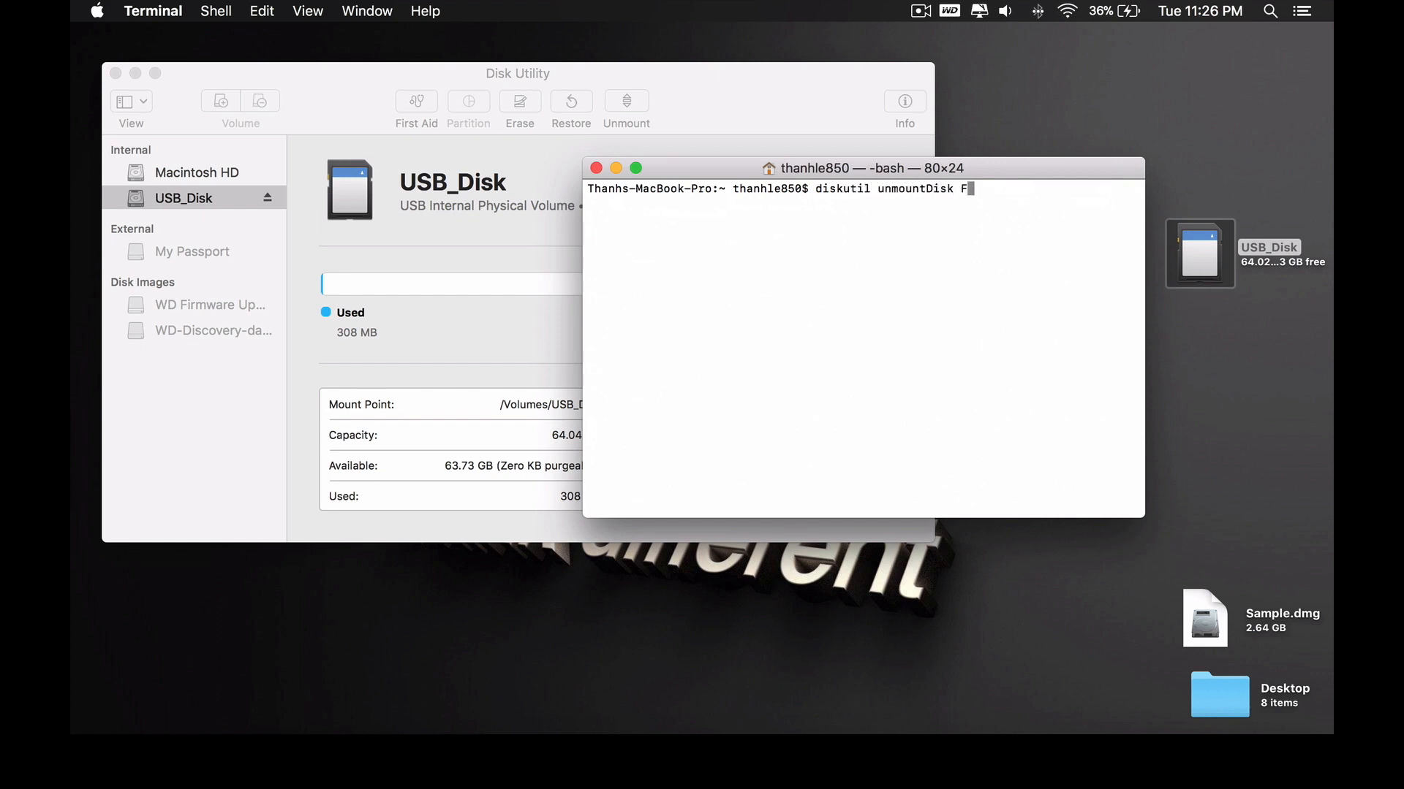
pyautogui.write('orce /de')
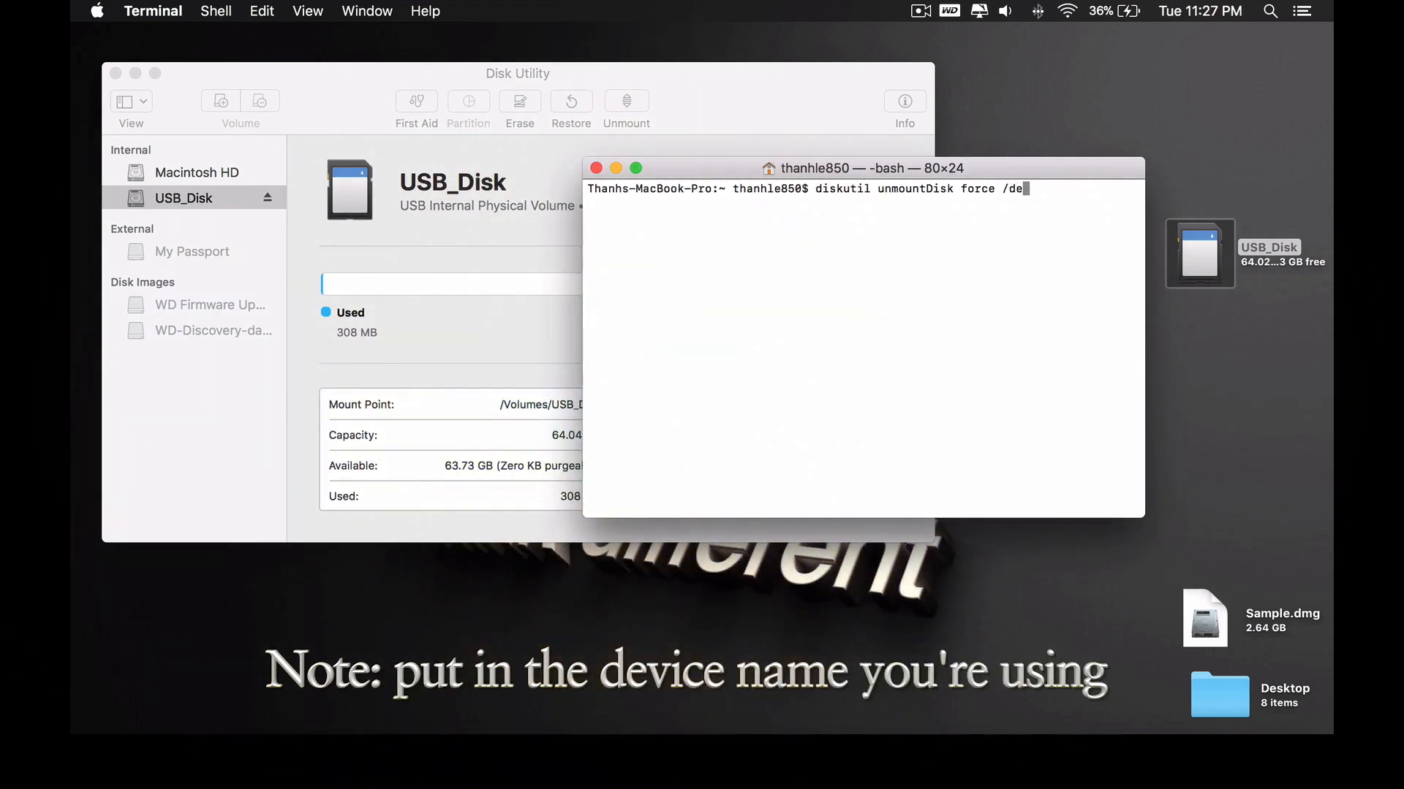
pyautogui.write('v/disk2')
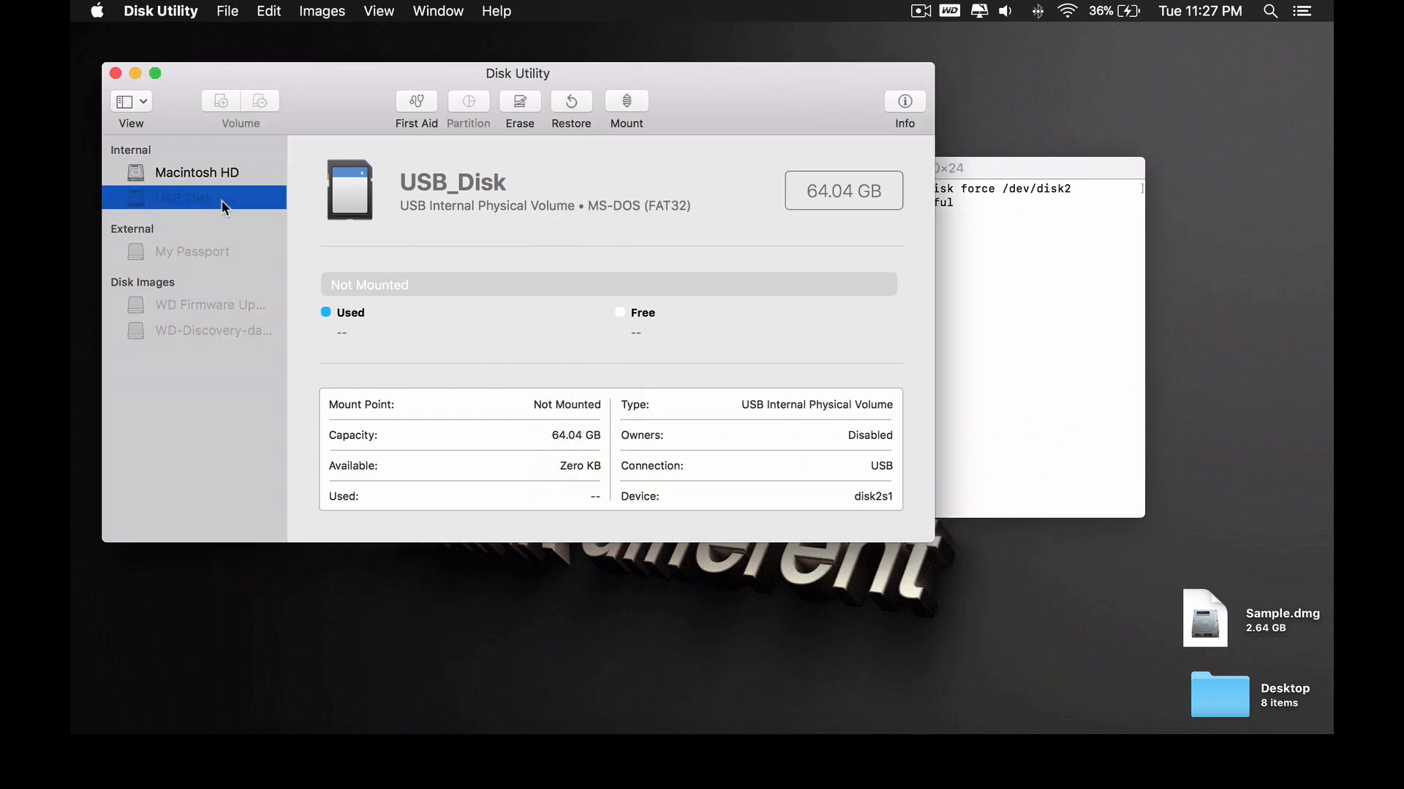
# Step: Erase USB_Disk as ExFAT, then confirm the ExFAT format in its Get Info window
pyautogui.click(519, 105)
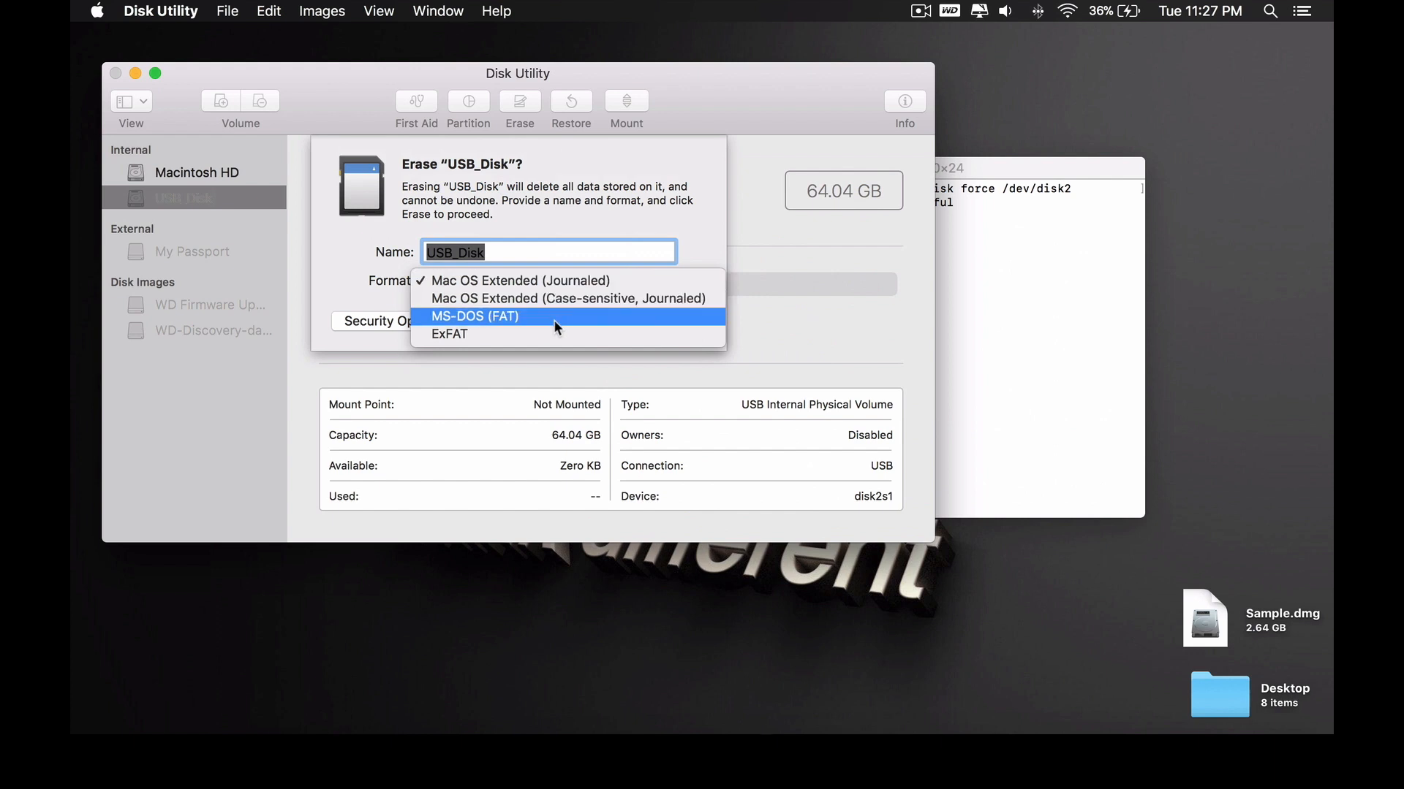
pyautogui.click(447, 334)
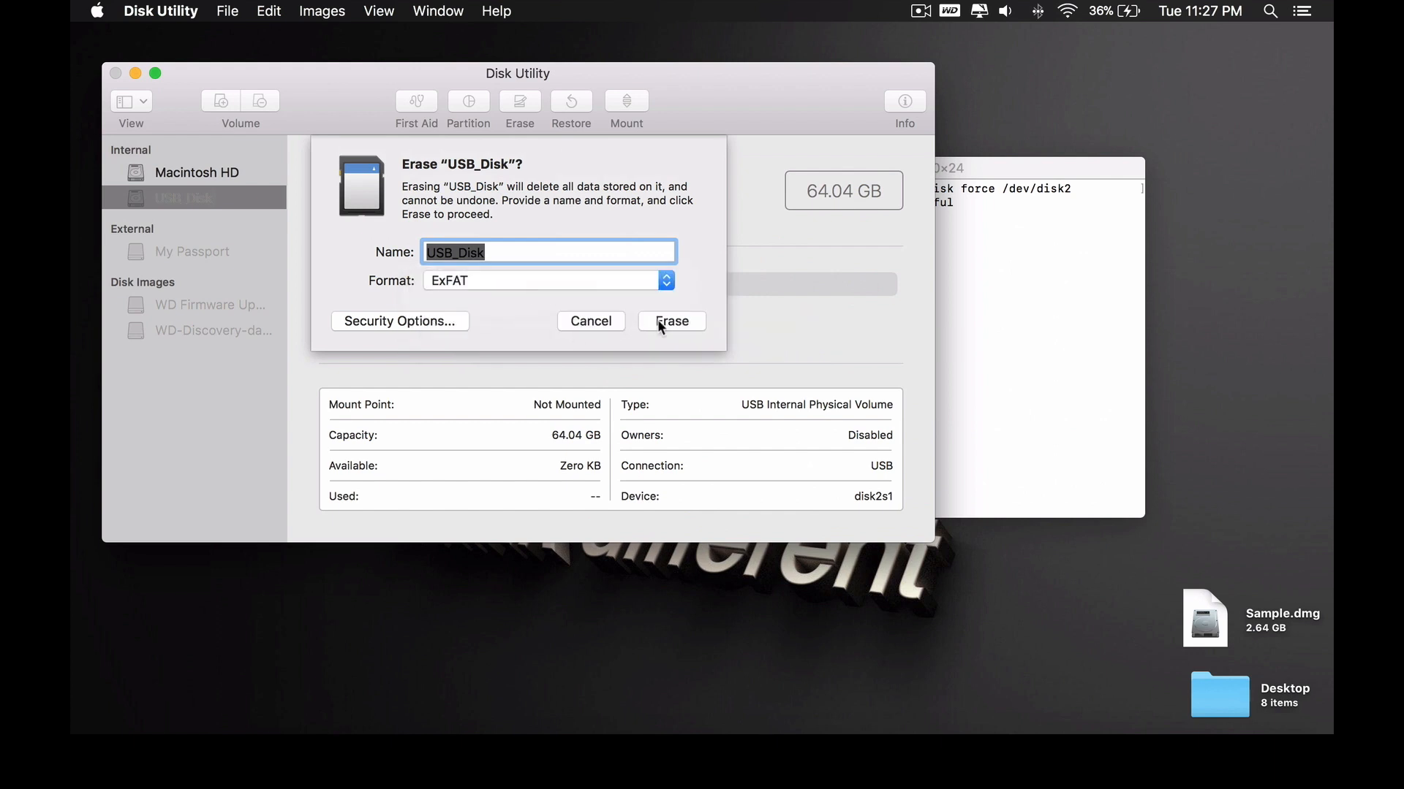
pyautogui.click(670, 321)
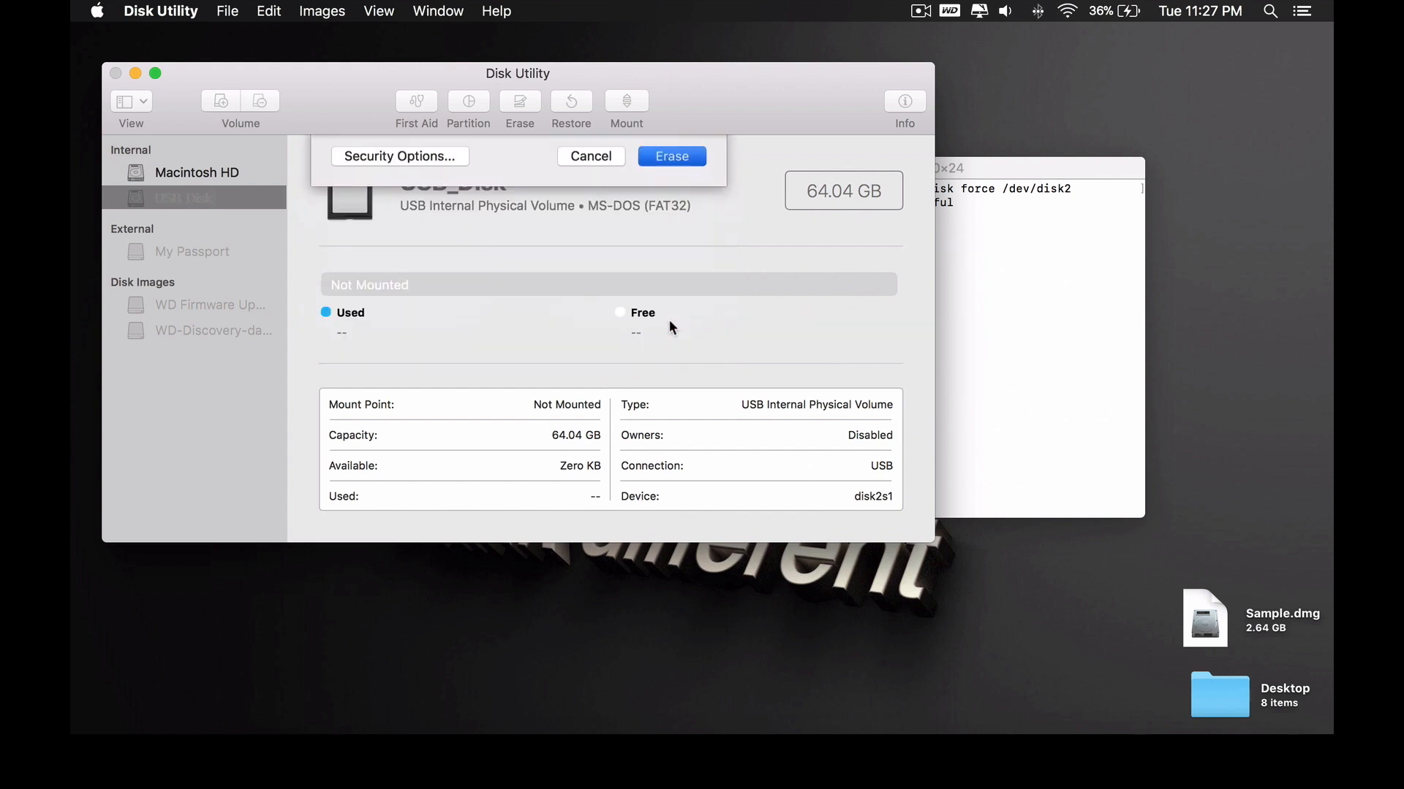
pyautogui.click(670, 156)
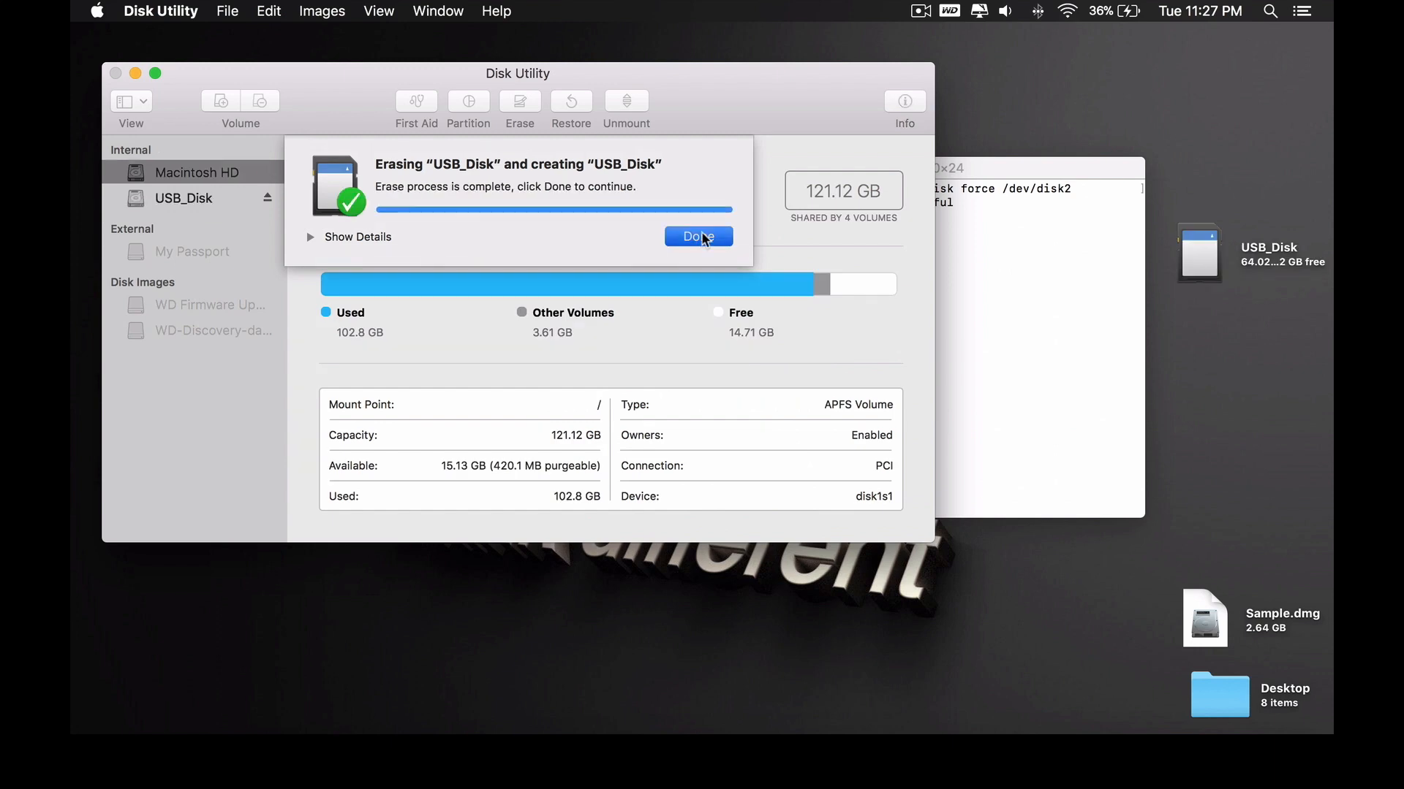
pyautogui.rightClick(1199, 252)
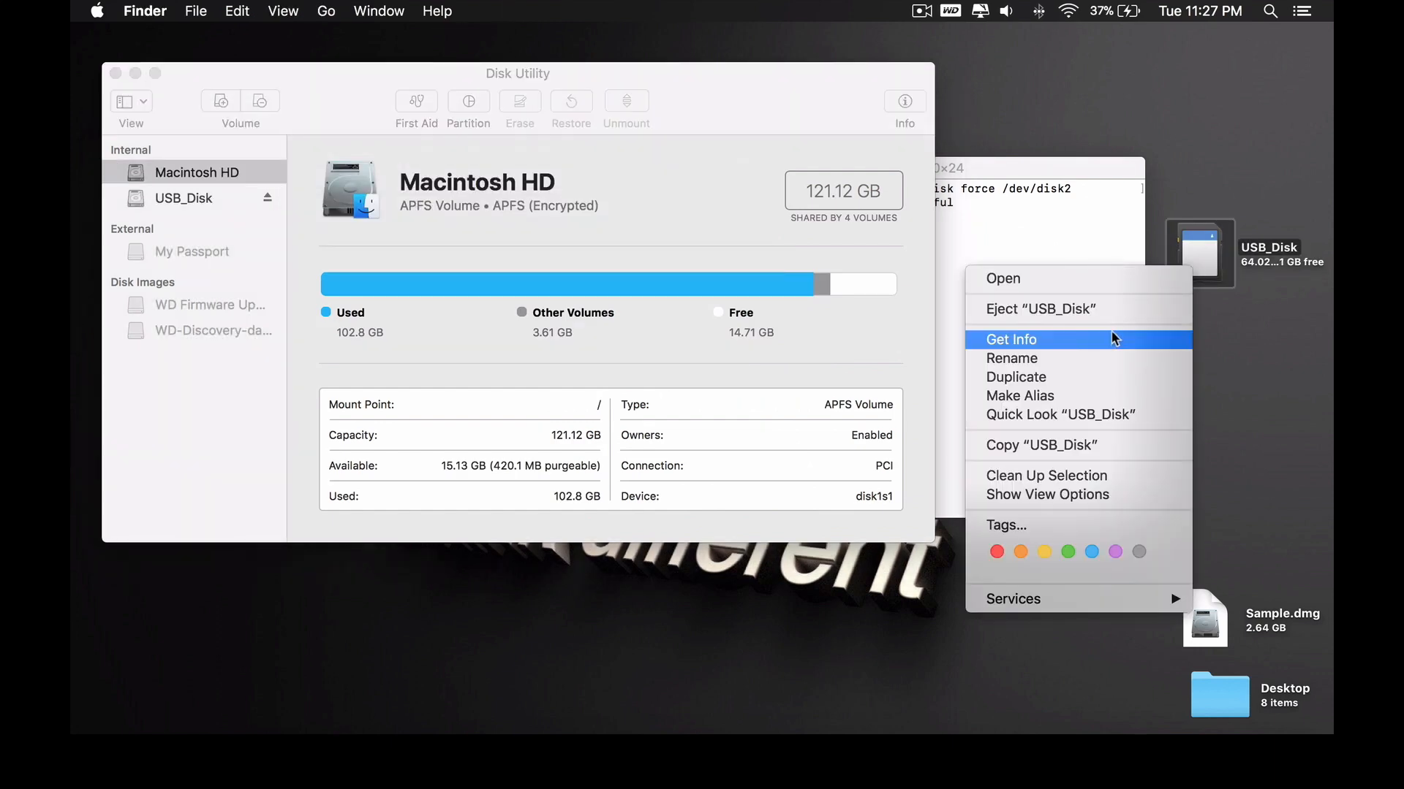
pyautogui.click(1009, 339)
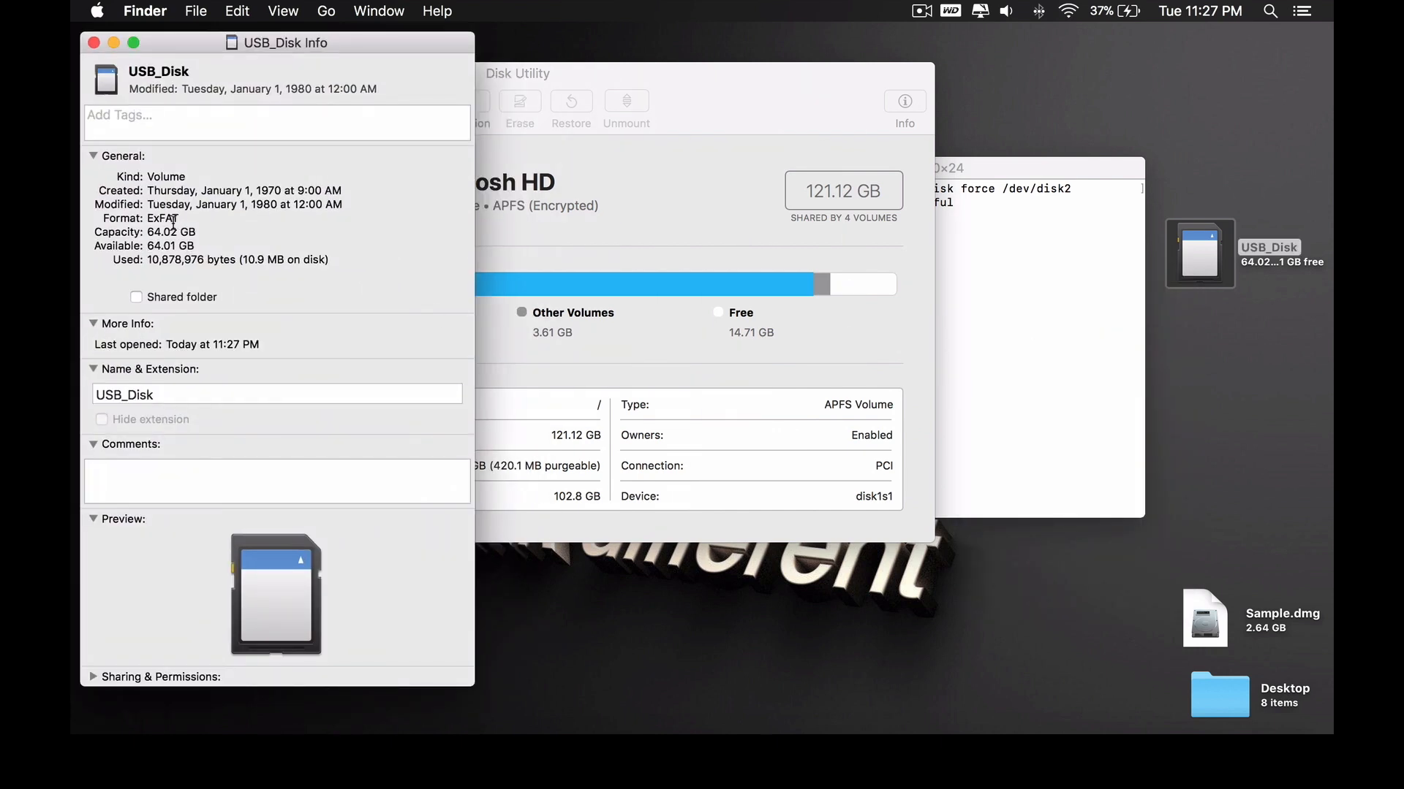